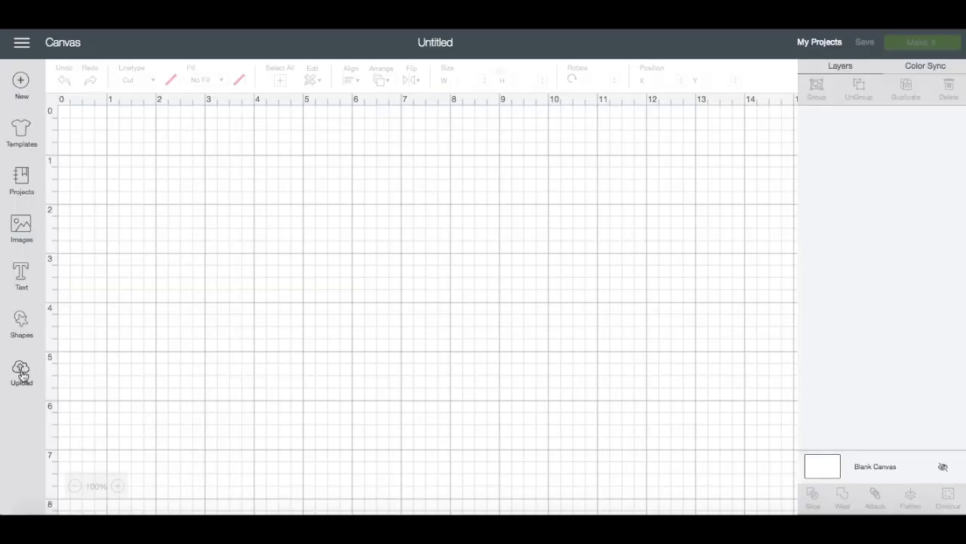
Step: Upload the rounded scale image, set Fill to No Fill, and preview it on a 12x12 mat
{"action": "left_click", "coordinate": [21, 370]}
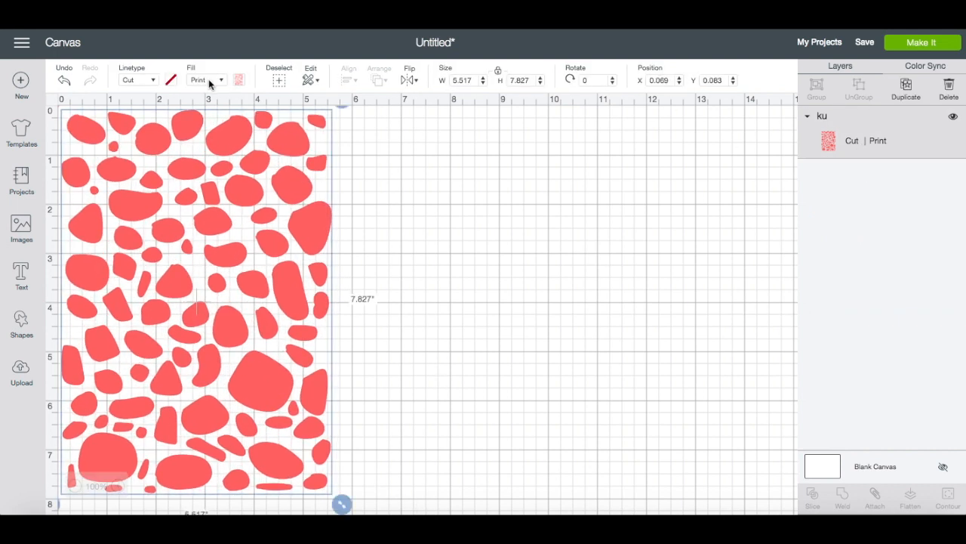
{"action": "left_click", "coordinate": [205, 80]}
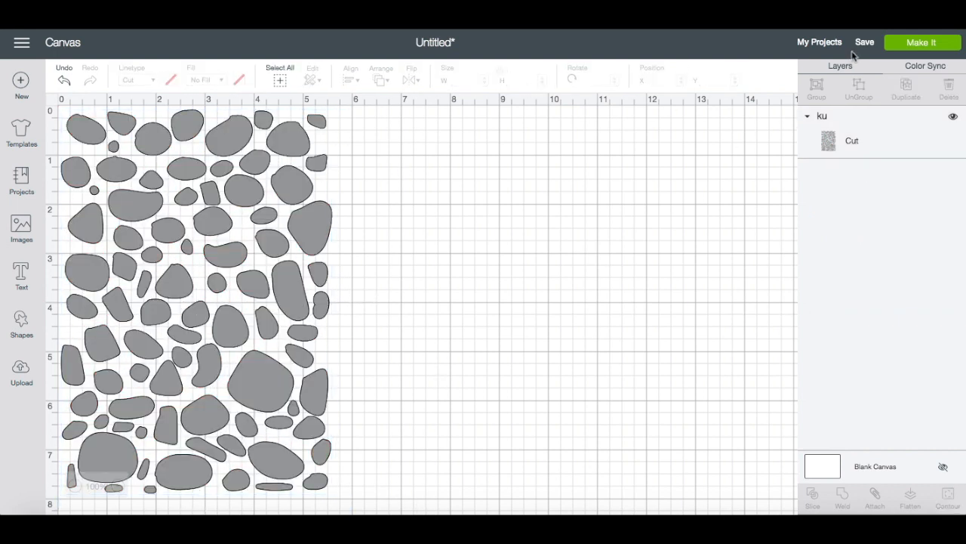
{"action": "left_click", "coordinate": [921, 42]}
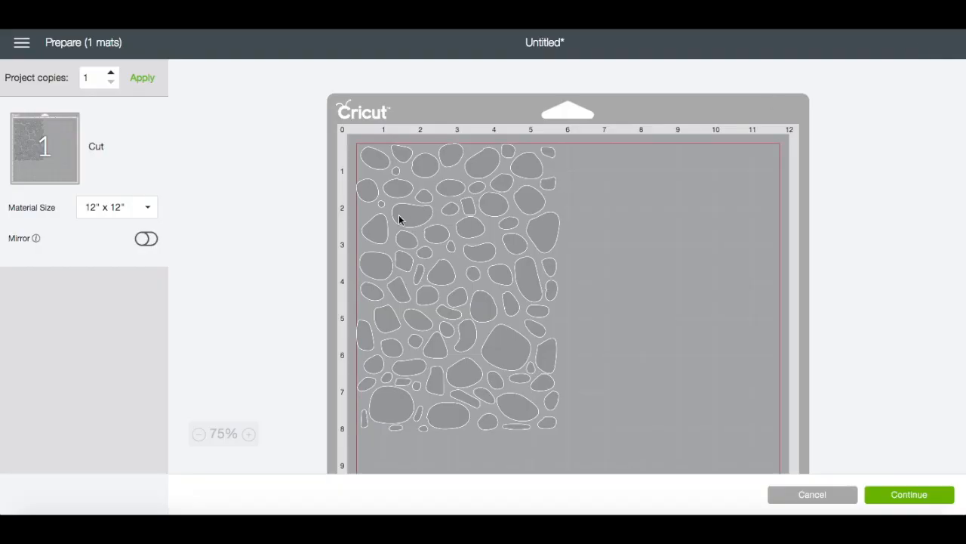